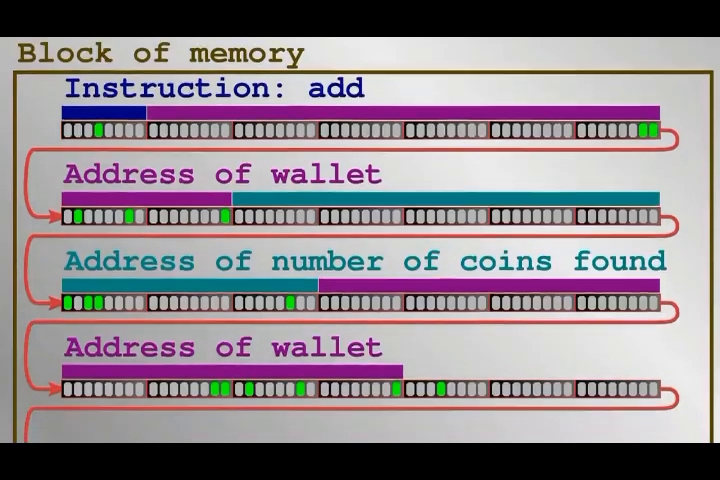
pyautogui.scroll(-3)
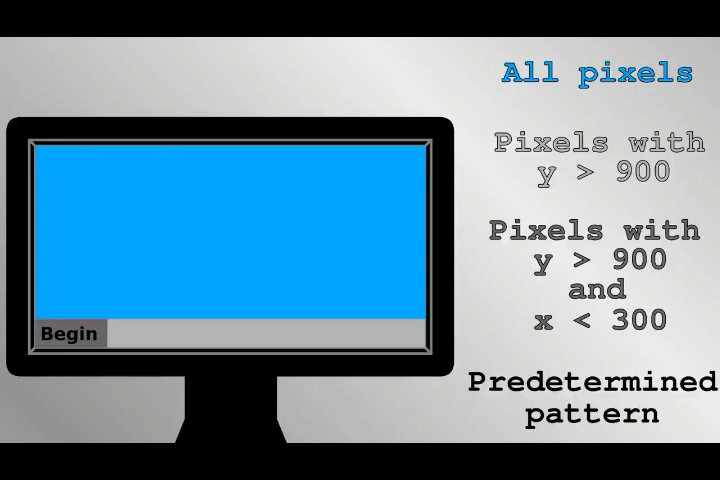
pyautogui.click(63, 332)
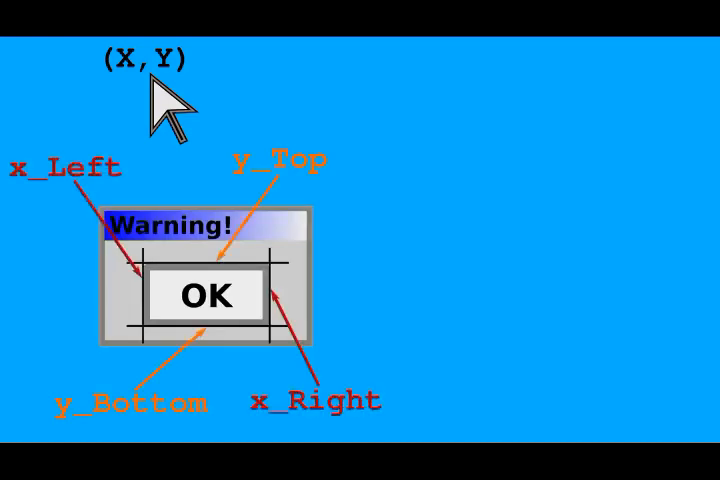
pyautogui.click(206, 294)
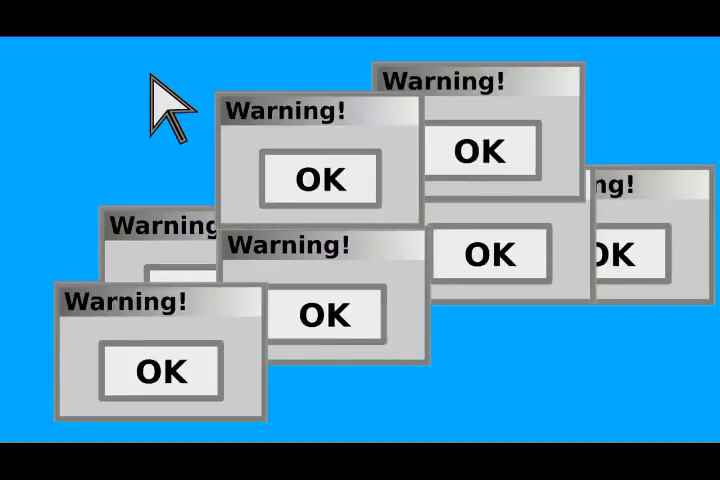